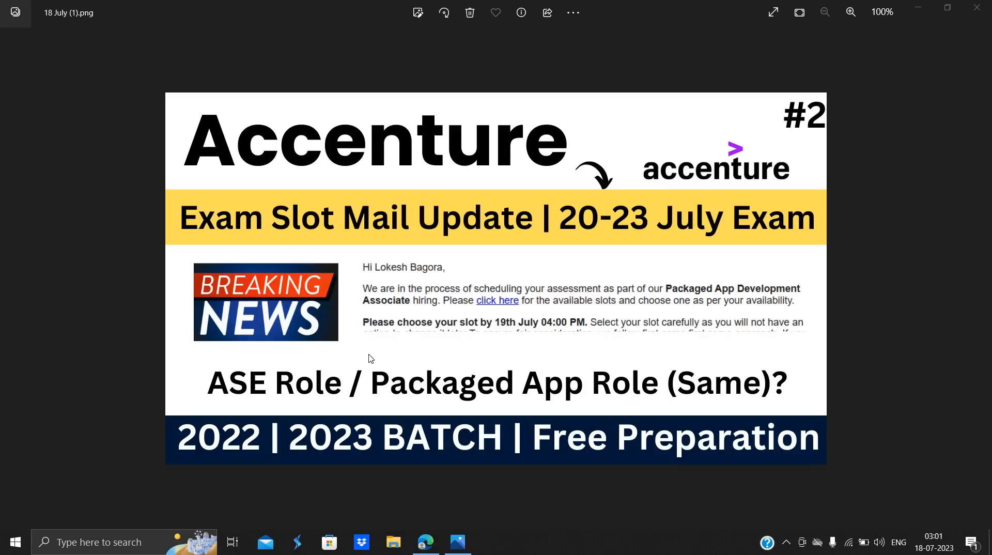
mouse_move(455, 392)
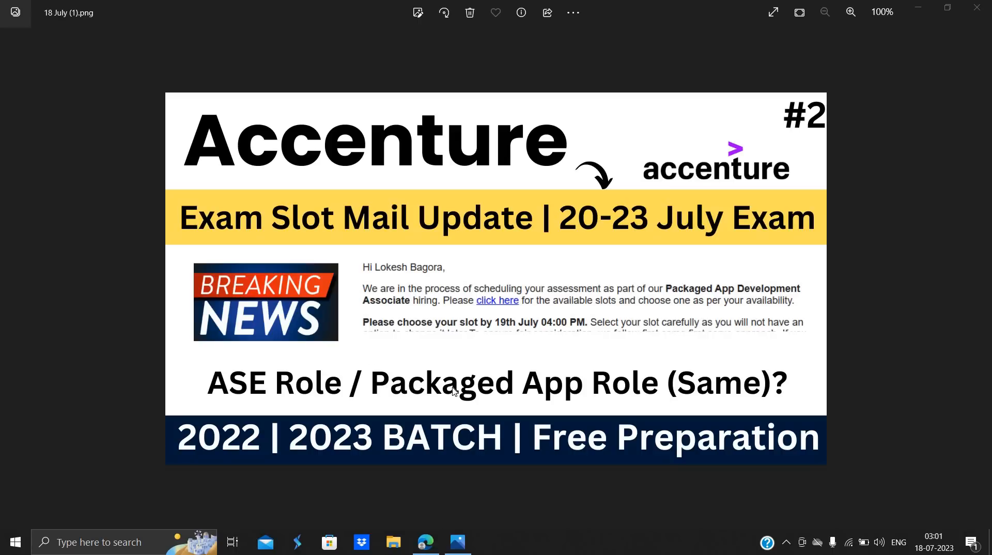
mouse_move(590, 384)
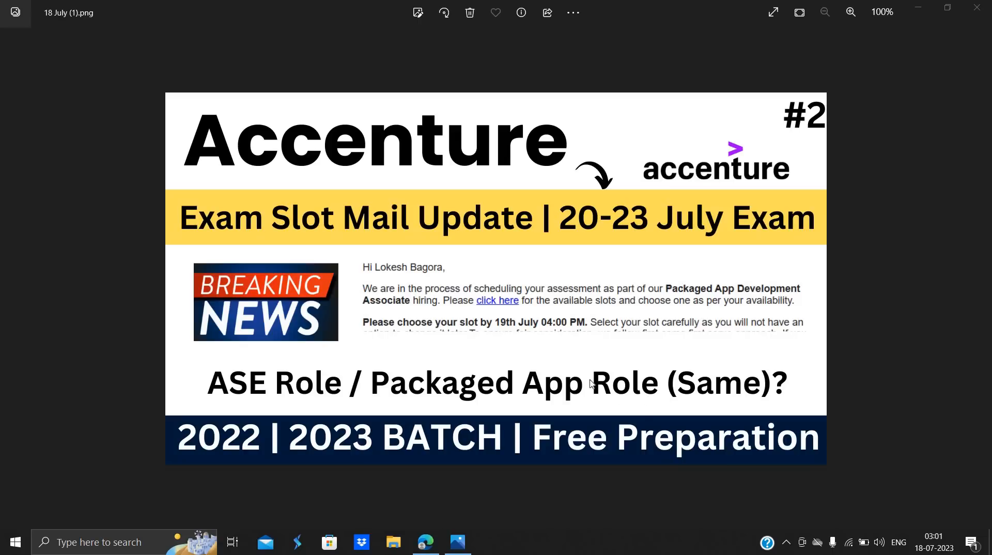
mouse_move(436, 357)
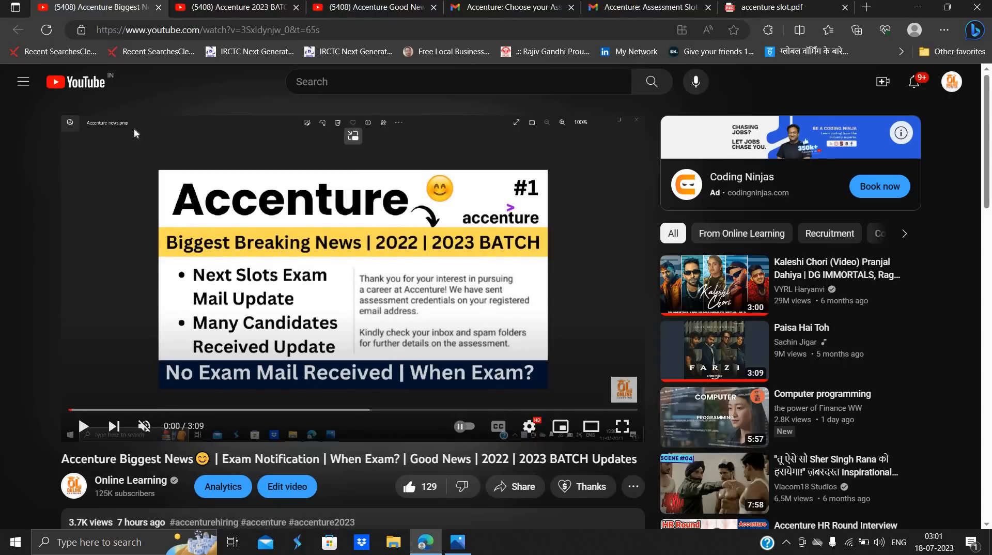
mouse_move(235, 7)
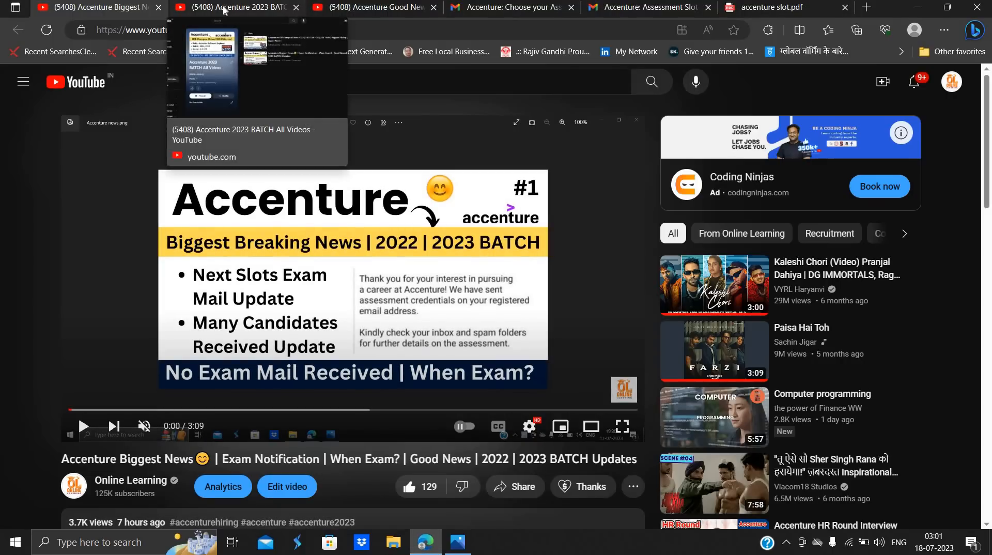
Step: Switch to the Accenture 2023 BATCH All Videos playlist tab on YouTube
click(235, 7)
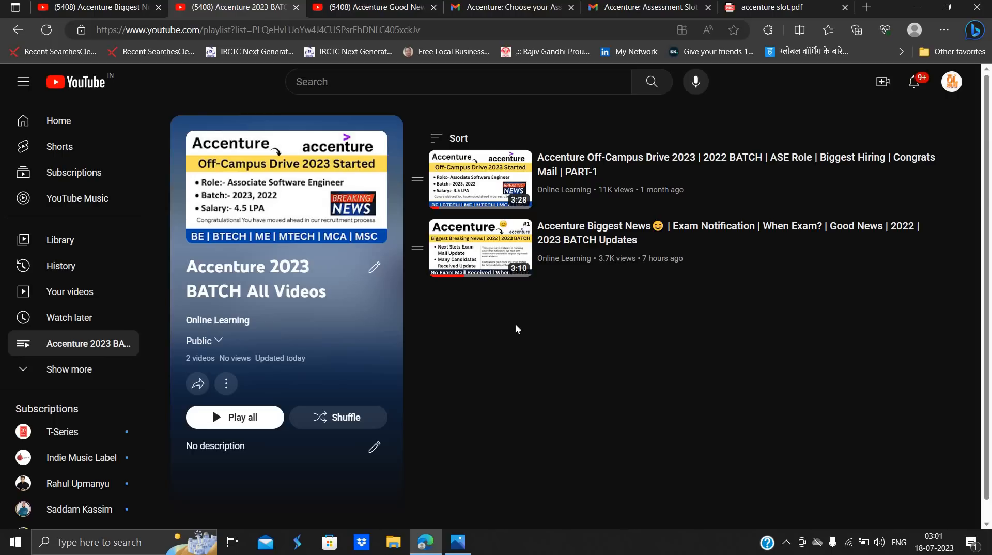
mouse_move(360, 10)
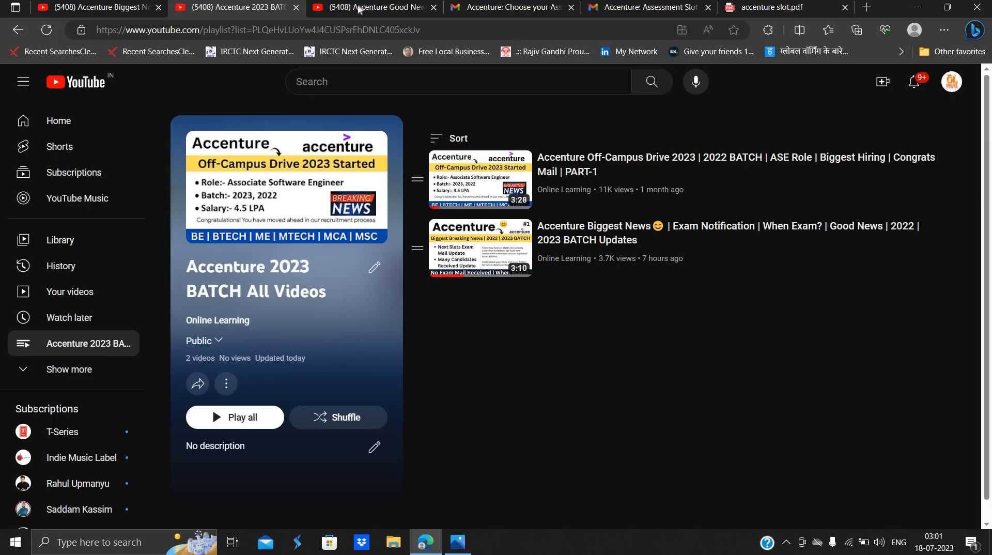
mouse_move(370, 7)
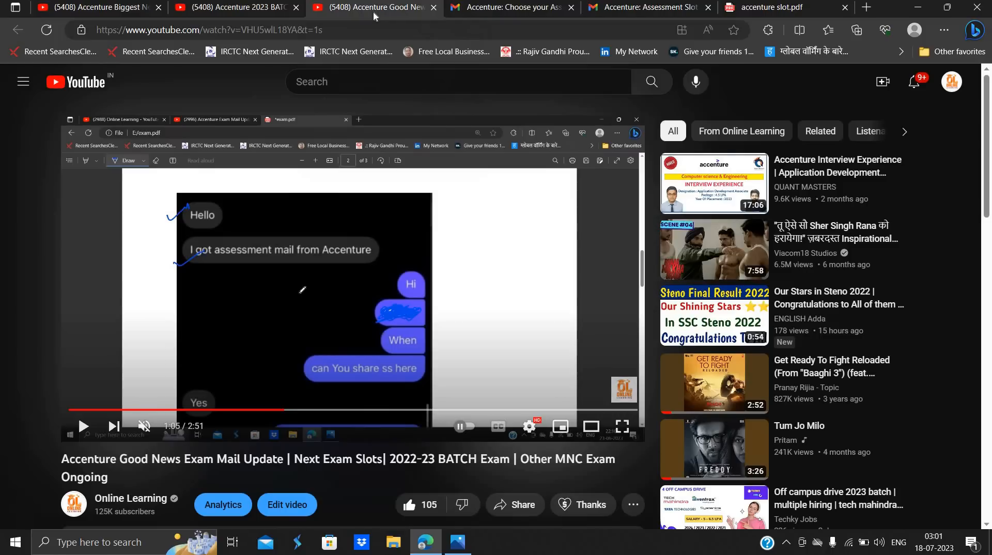
Step: Seek the Good News video to about 1:17 and resume playback
scroll(down, 3)
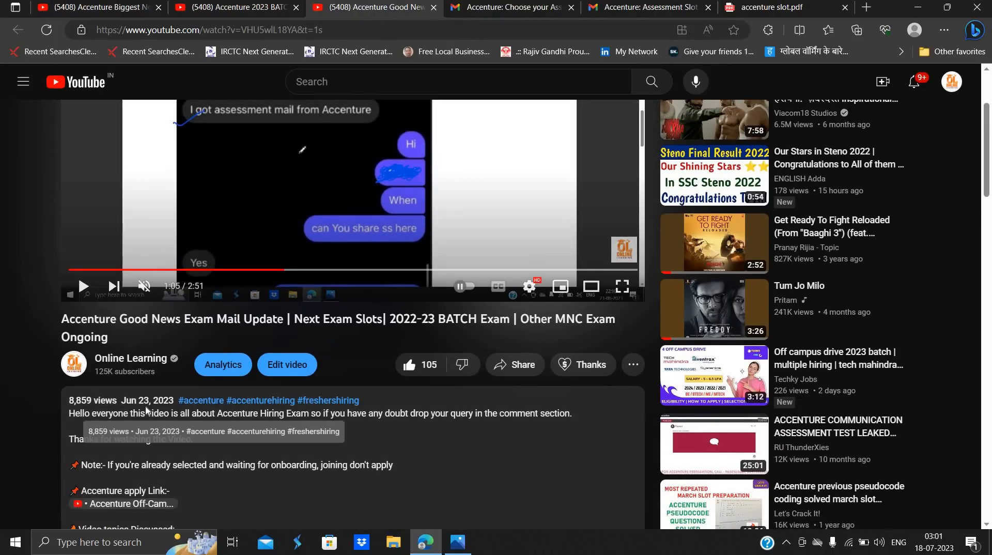
scroll(down, 3)
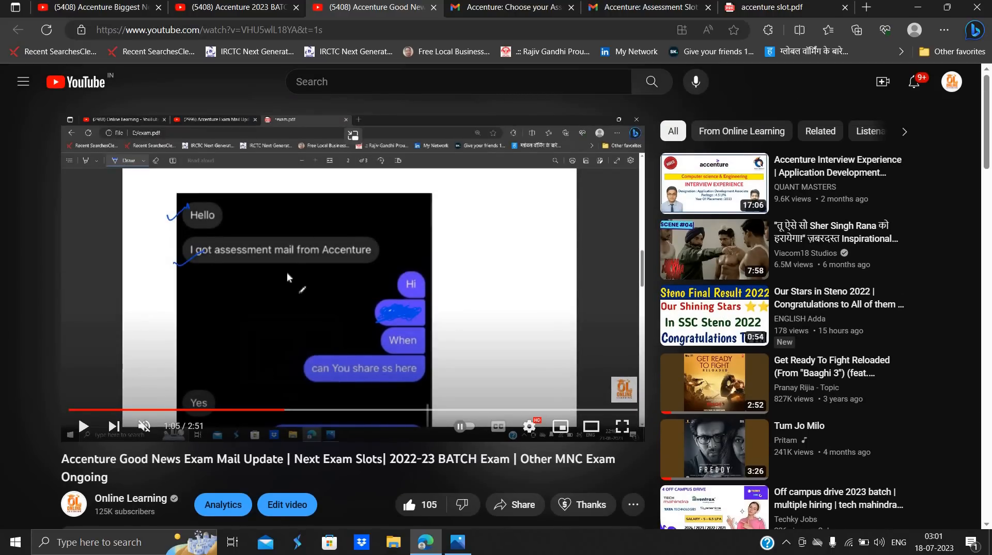
mouse_move(286, 410)
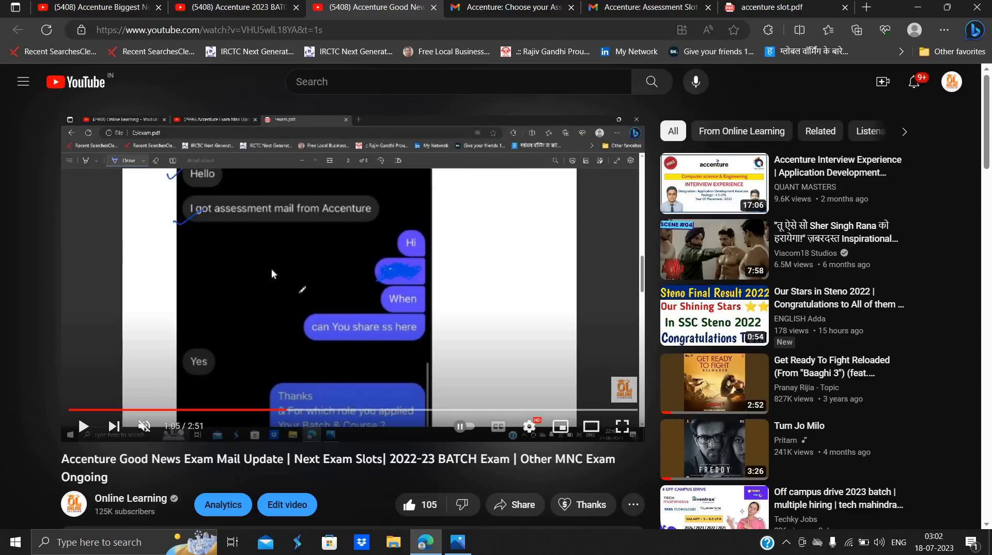
click(300, 411)
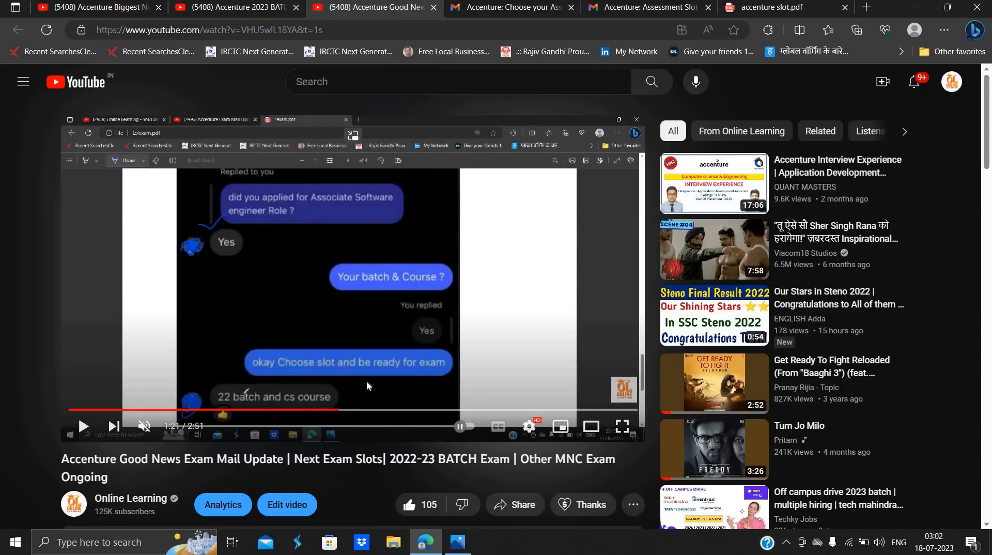
drag(339, 411, 325, 410)
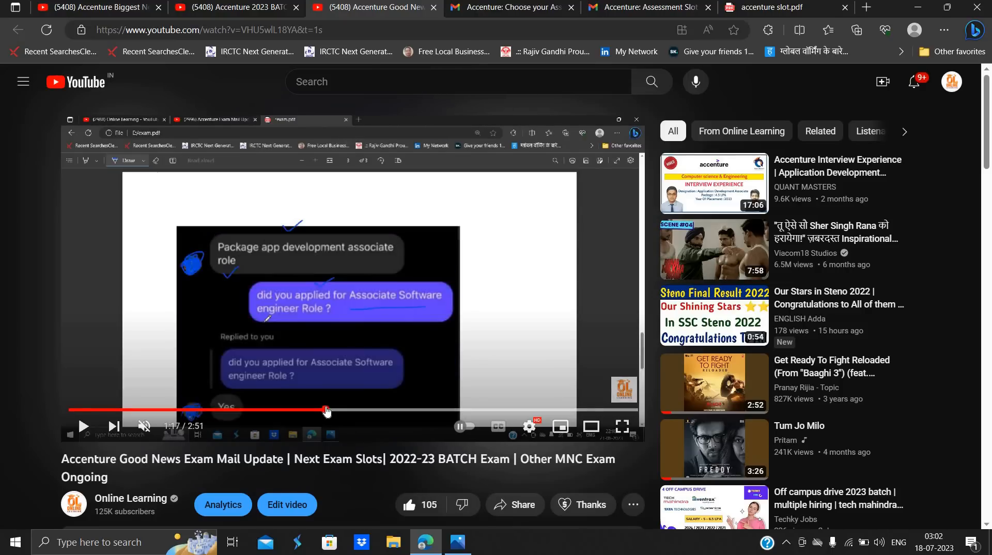
click(83, 426)
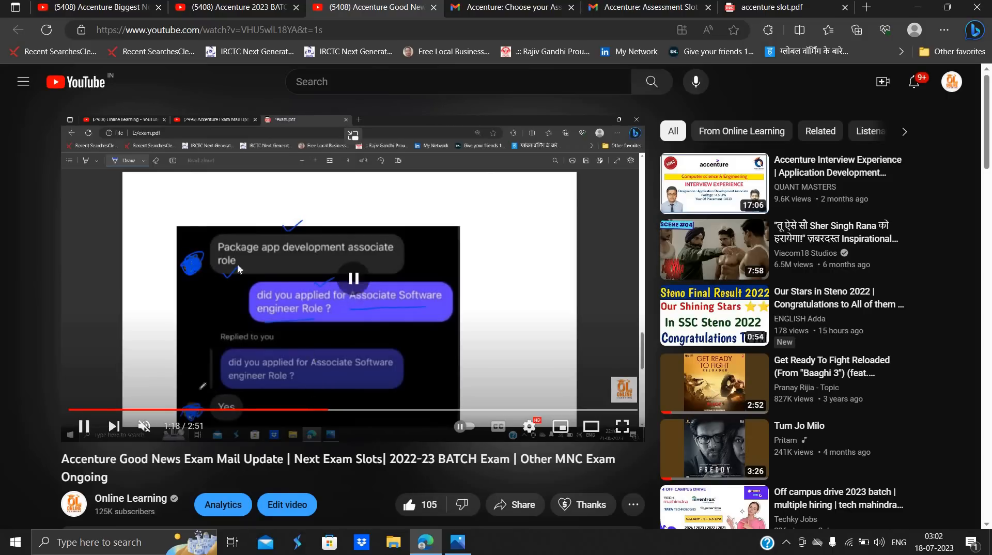
Step: Enable ink drawing on the accenture slot PDF, then show the Choose your Assessment Slot email
click(82, 425)
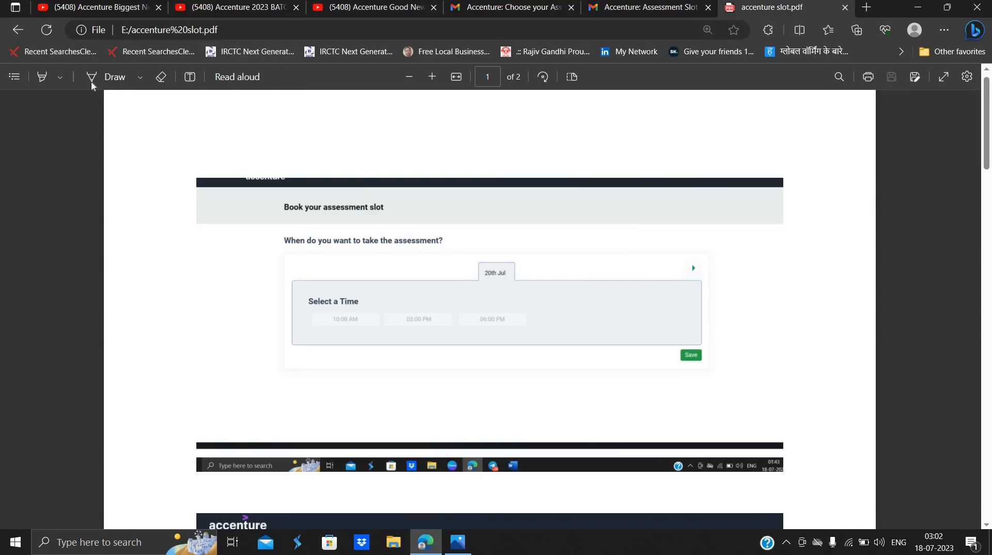
click(115, 77)
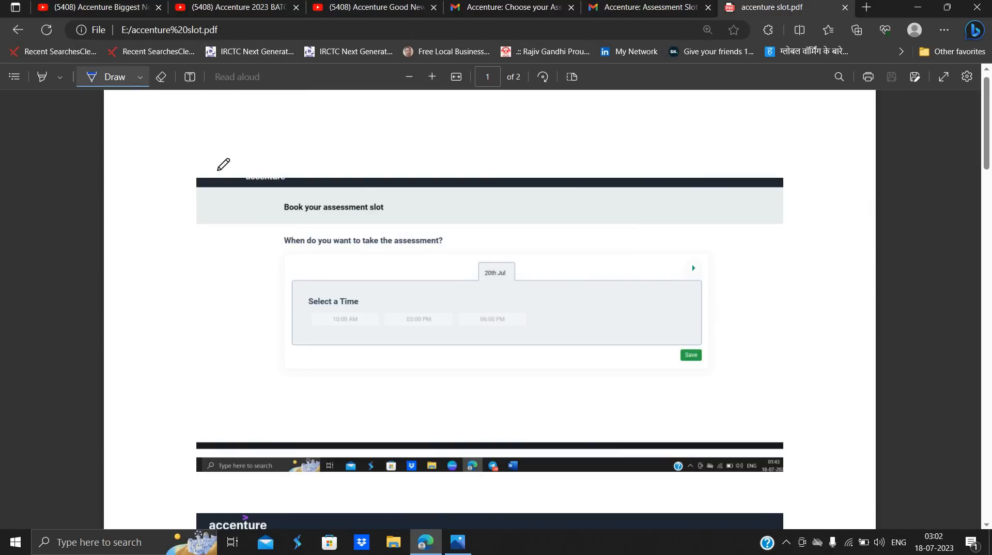
click(510, 8)
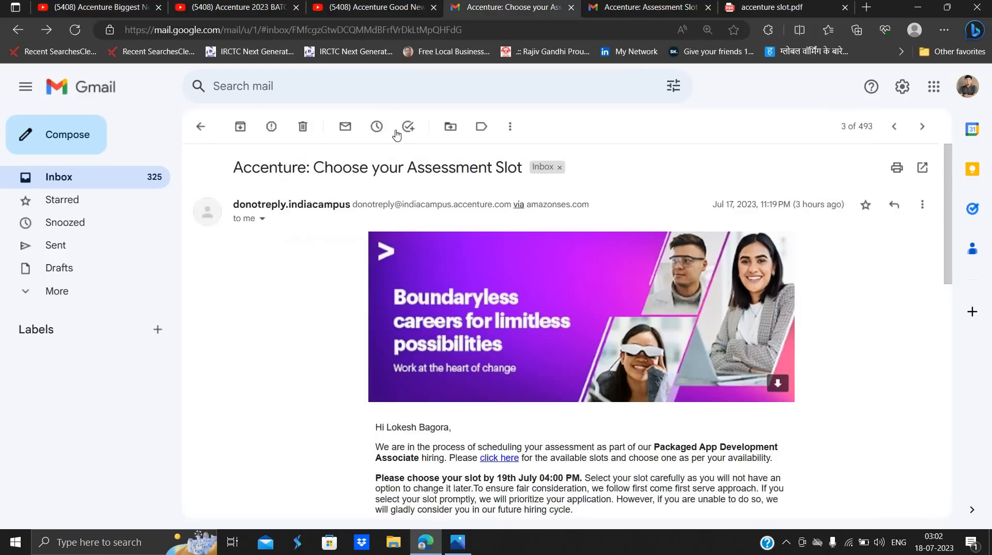
mouse_move(399, 449)
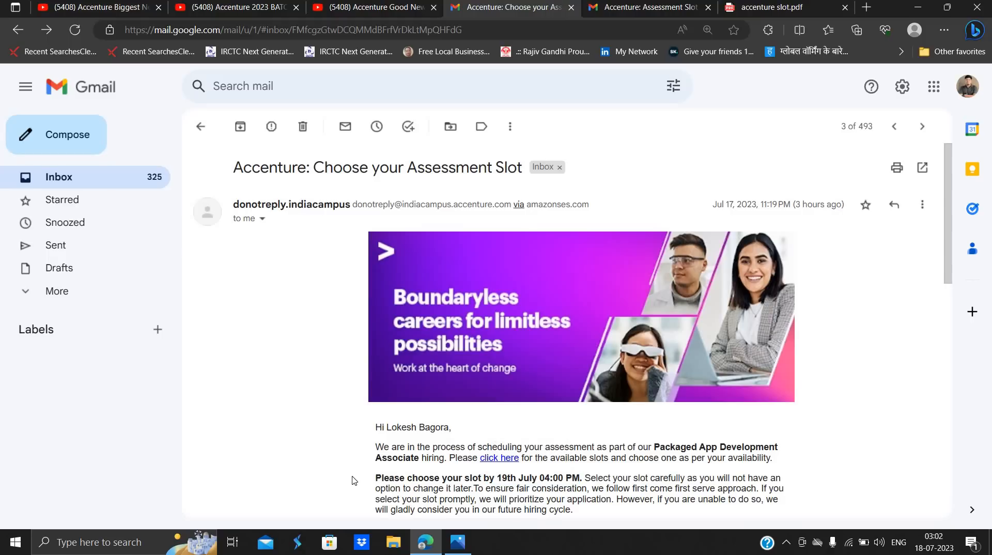
mouse_move(619, 480)
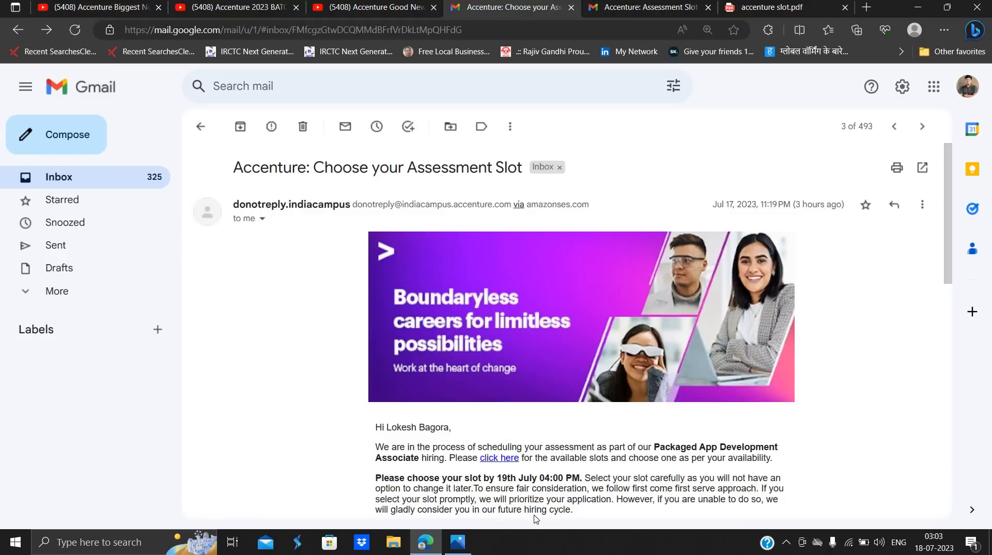
mouse_move(664, 11)
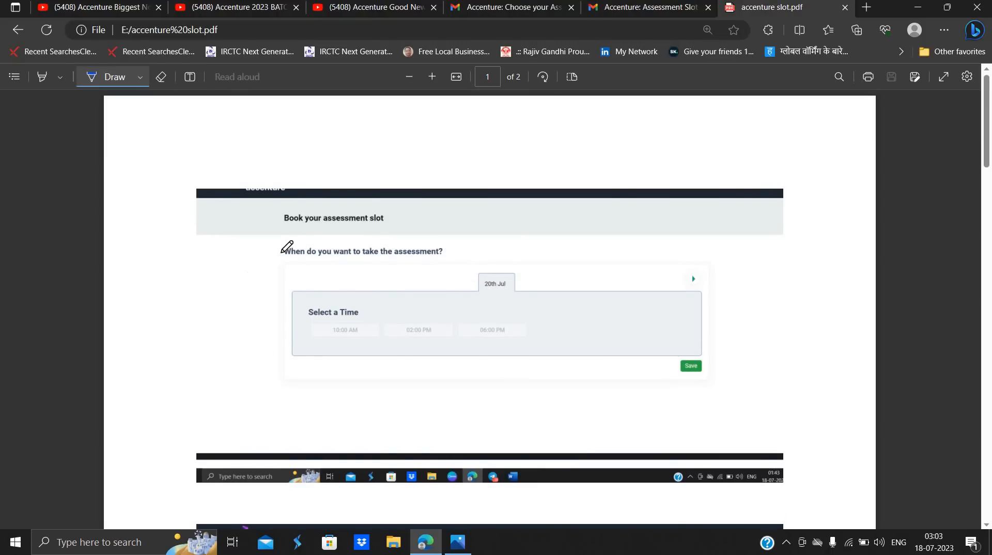
Step: Ink a tick by the assessment question, circle the next-dates arrow, and note 20–23 July
drag(235, 278, 283, 253)
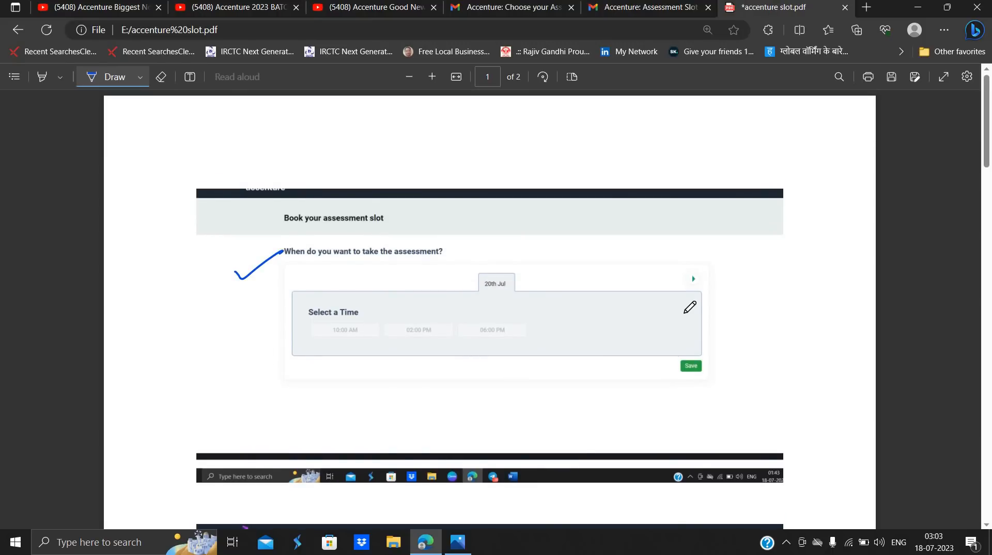
drag(696, 265, 693, 289)
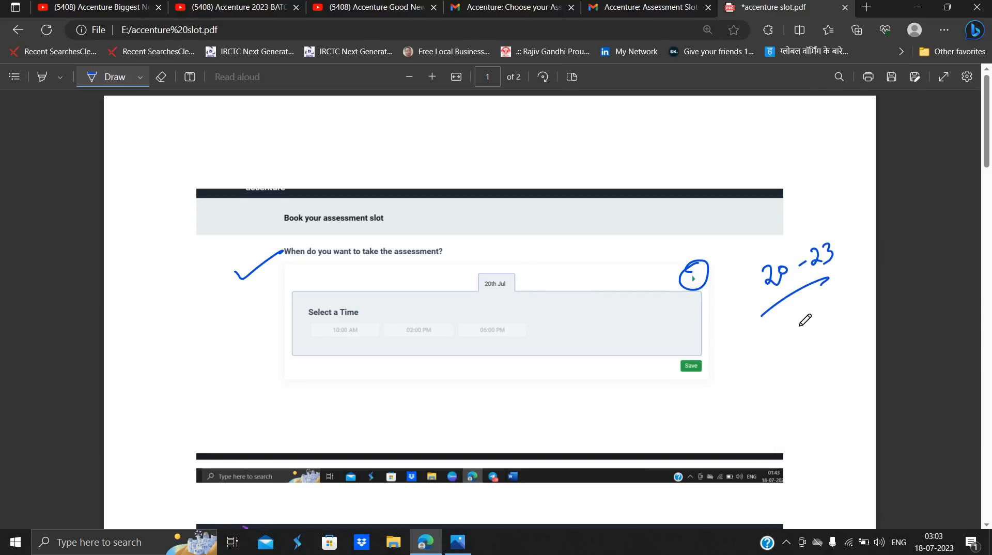
drag(791, 322, 830, 354)
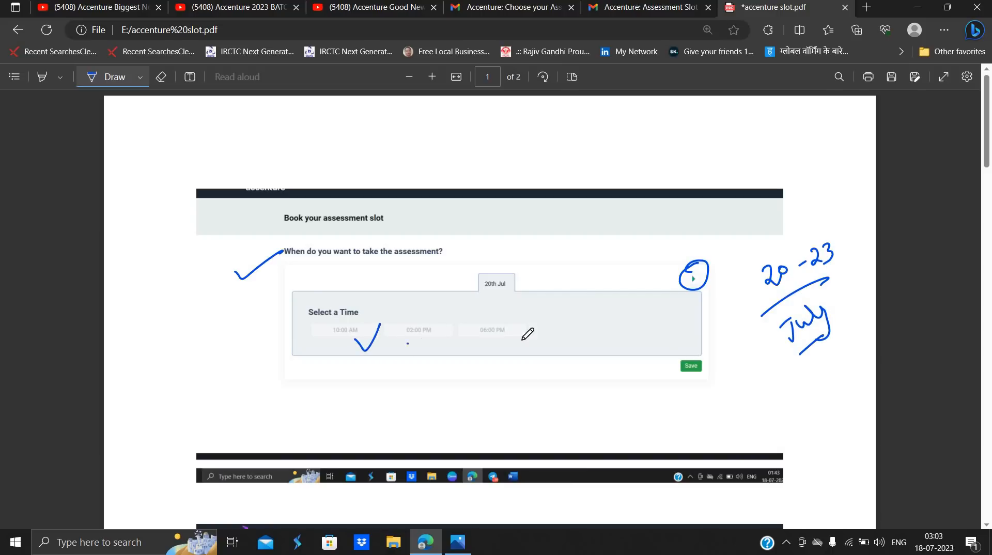
click(689, 366)
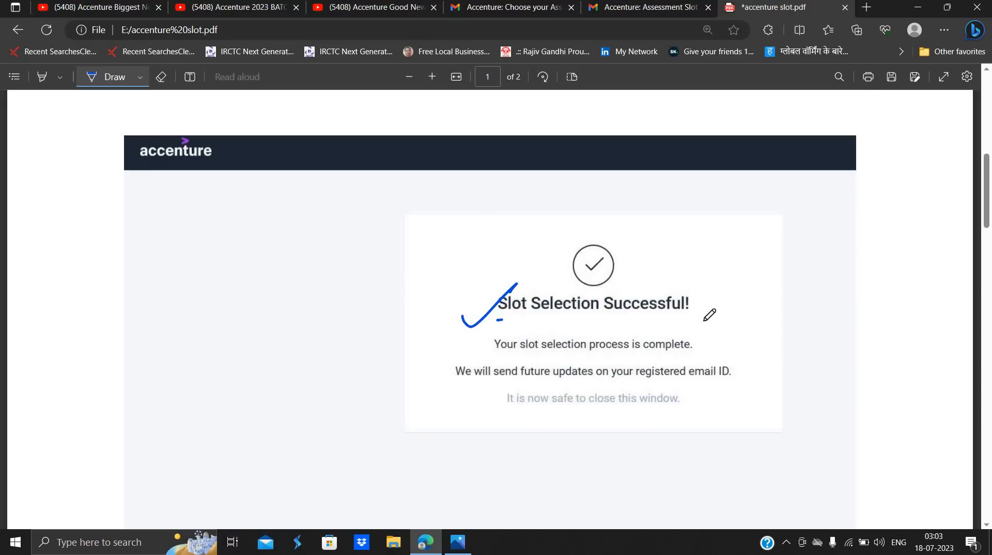
Step: Underline the Slot Selection Successful heading and update lines, then show the Slot Confirmation email
drag(498, 320, 715, 318)
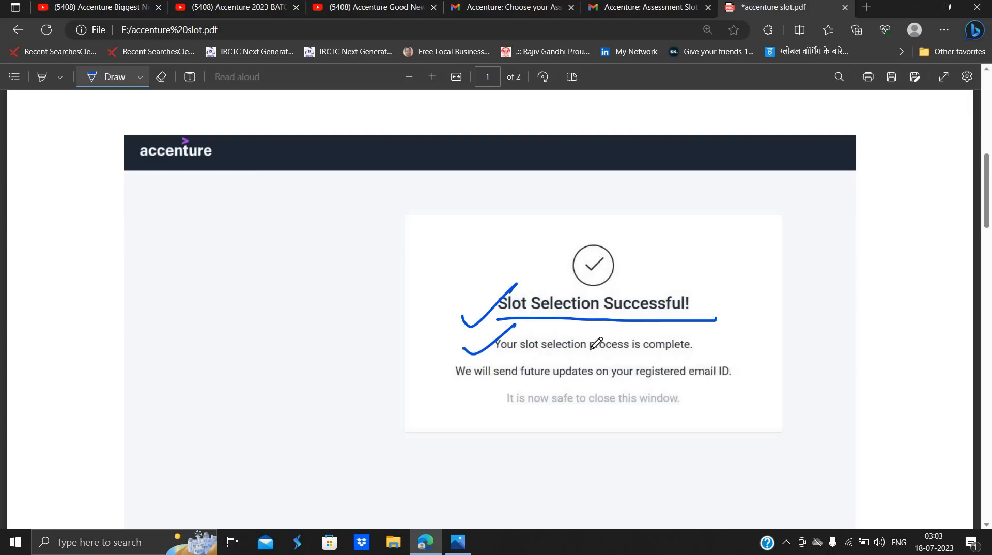
drag(589, 348, 710, 351)
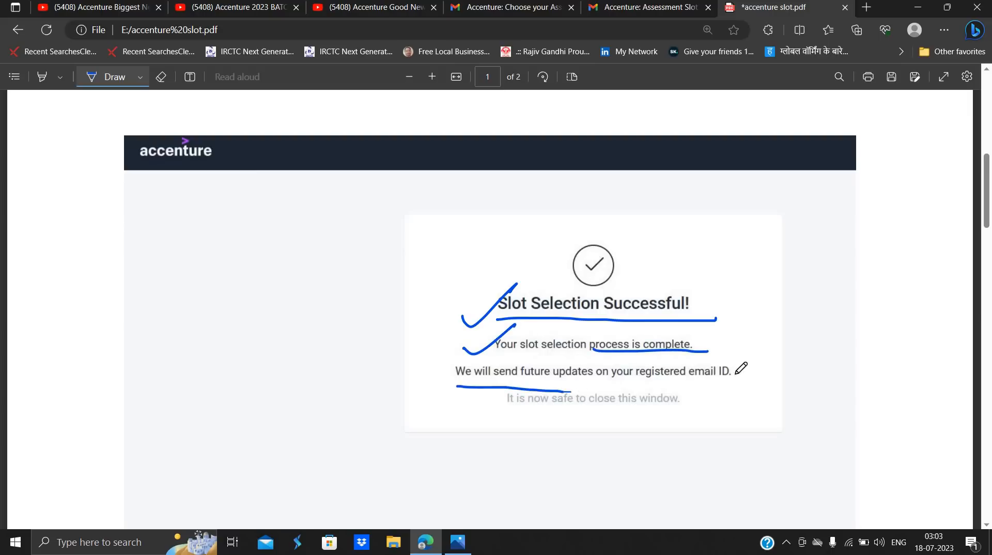
click(642, 8)
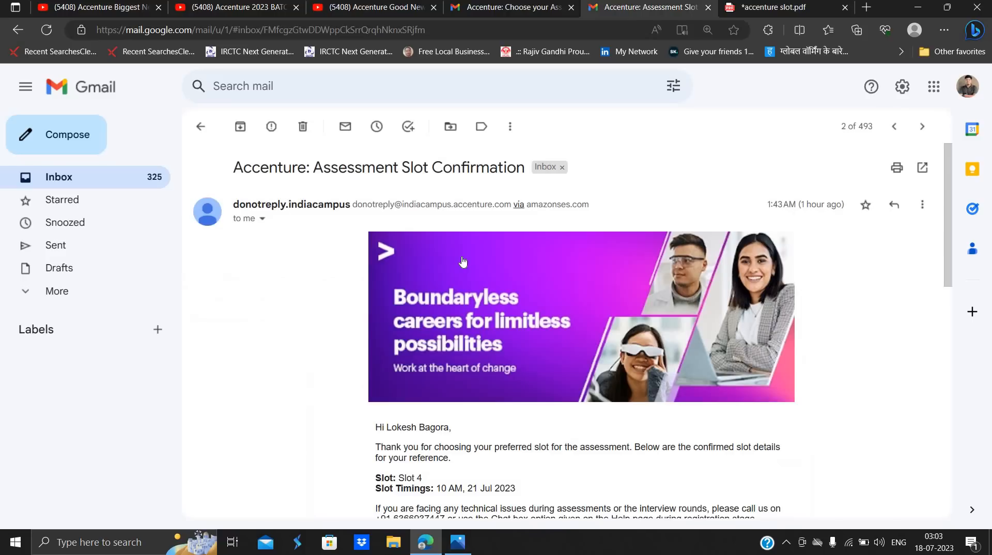
mouse_move(493, 464)
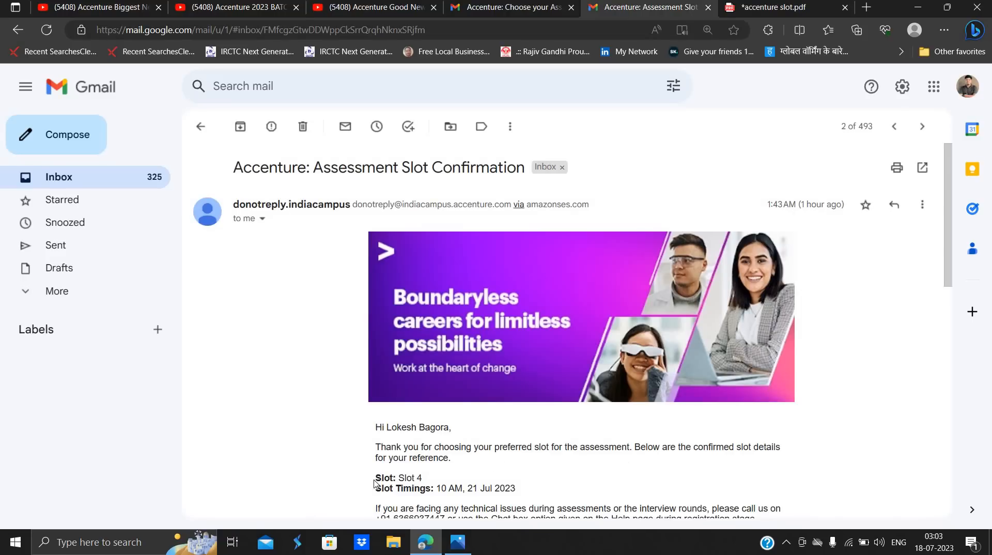
double_click(410, 478)
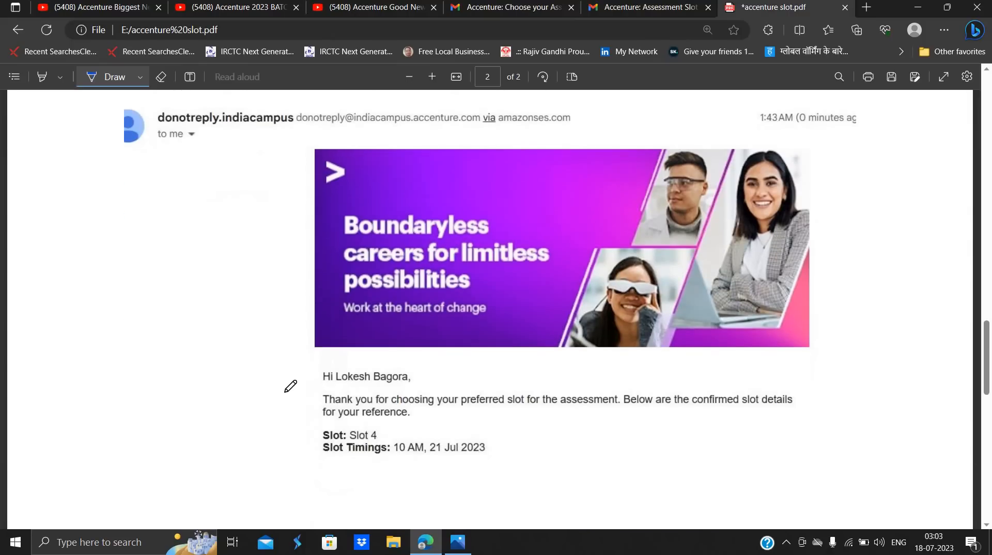
Step: Tick the greeting, underline the 10 AM, 21 Jul 2023 slot timing, and note 'mock test' on the right
drag(285, 412, 352, 360)
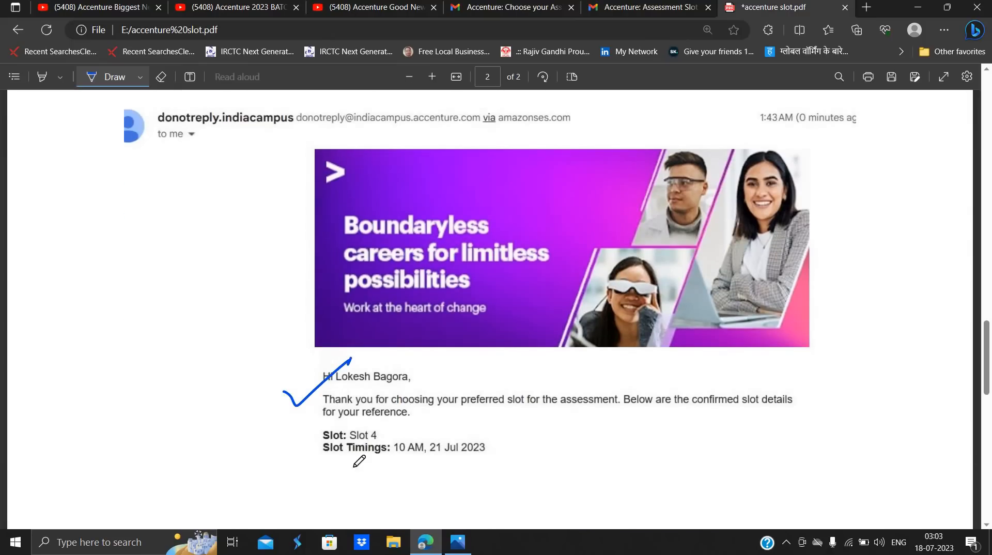
drag(311, 469, 501, 467)
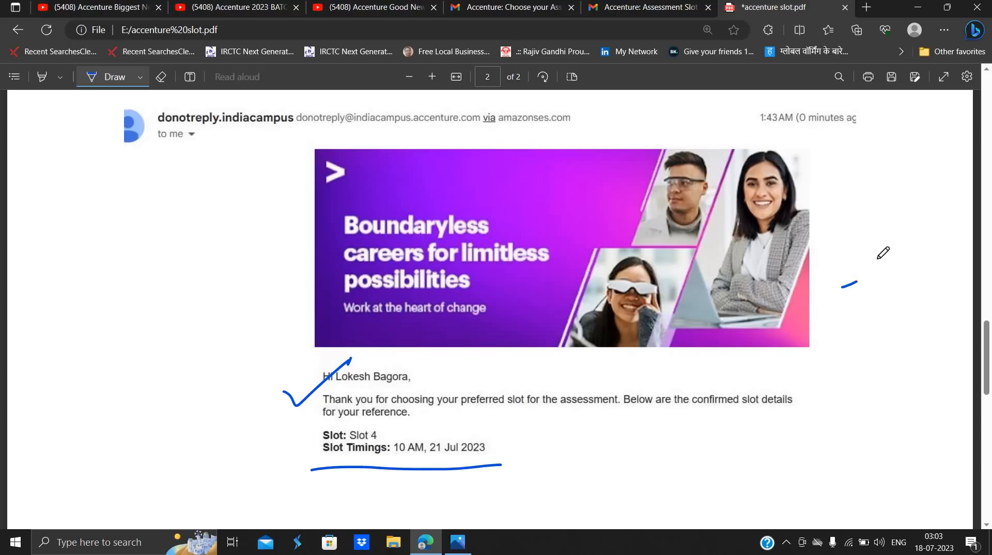
drag(845, 285, 949, 238)
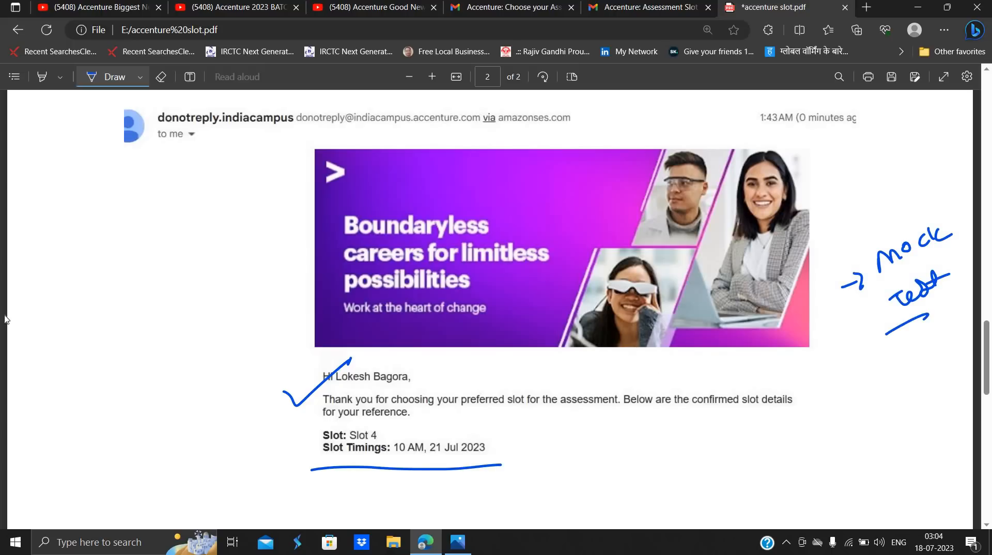
Step: Handwrite 'mock test' and 'system check' notes in the left margin and lower right of page 2
drag(60, 281, 80, 253)
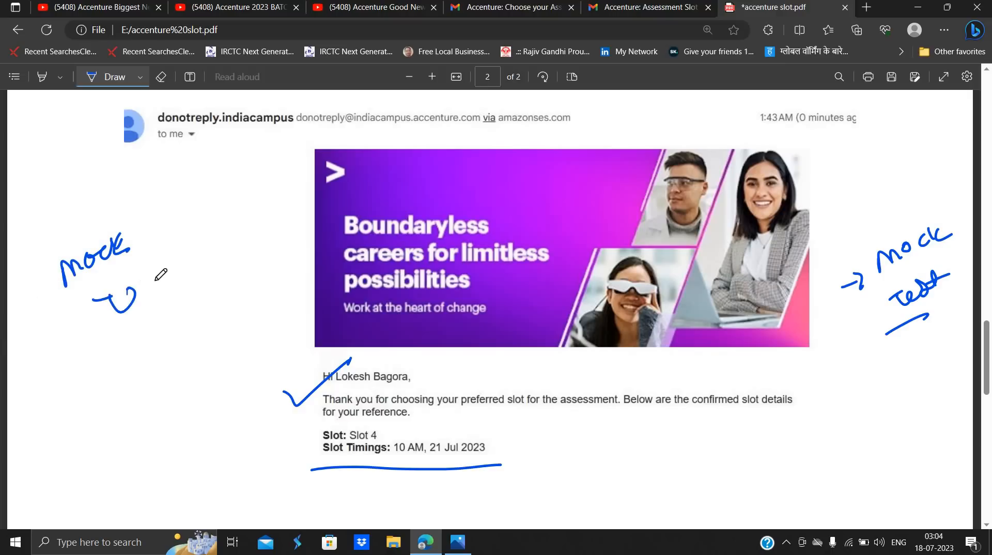
drag(95, 278, 167, 304)
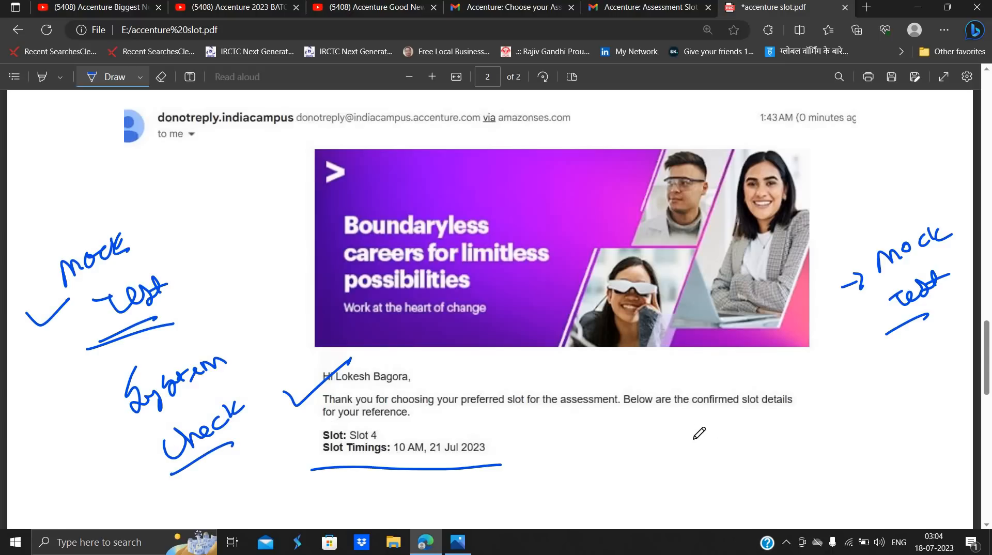
drag(683, 462, 715, 421)
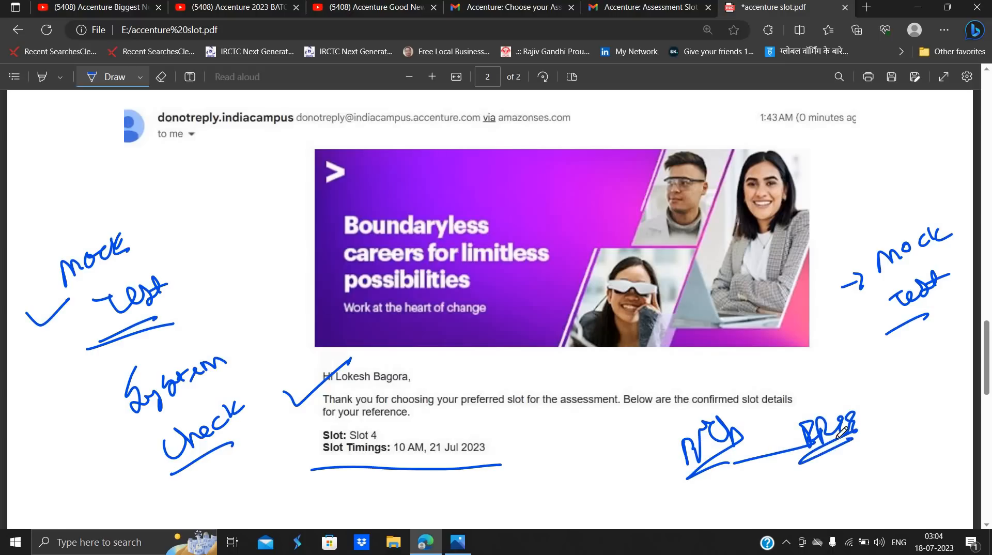
Step: From the Accenture 2023 batch playlist, bring up the Accenture Biggest News video
click(372, 7)
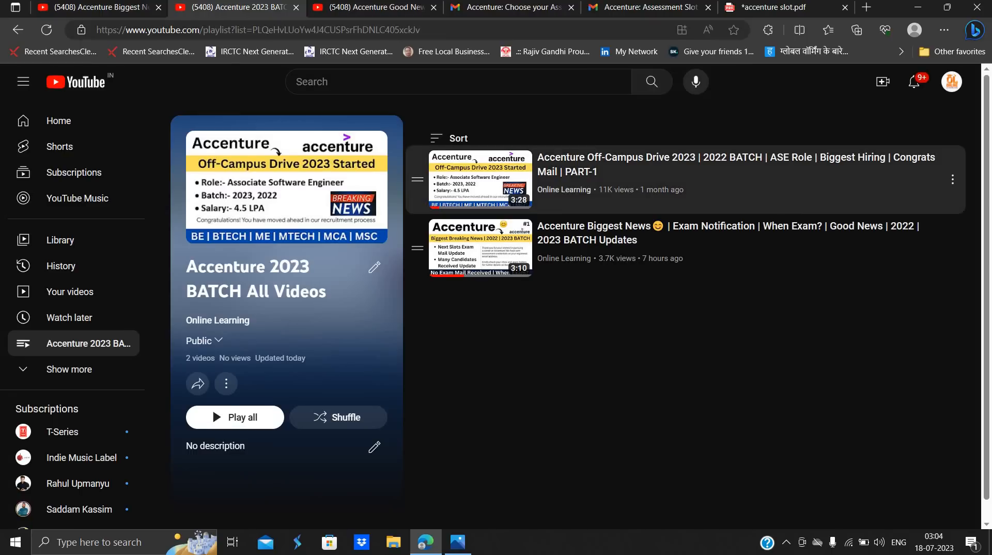
click(480, 247)
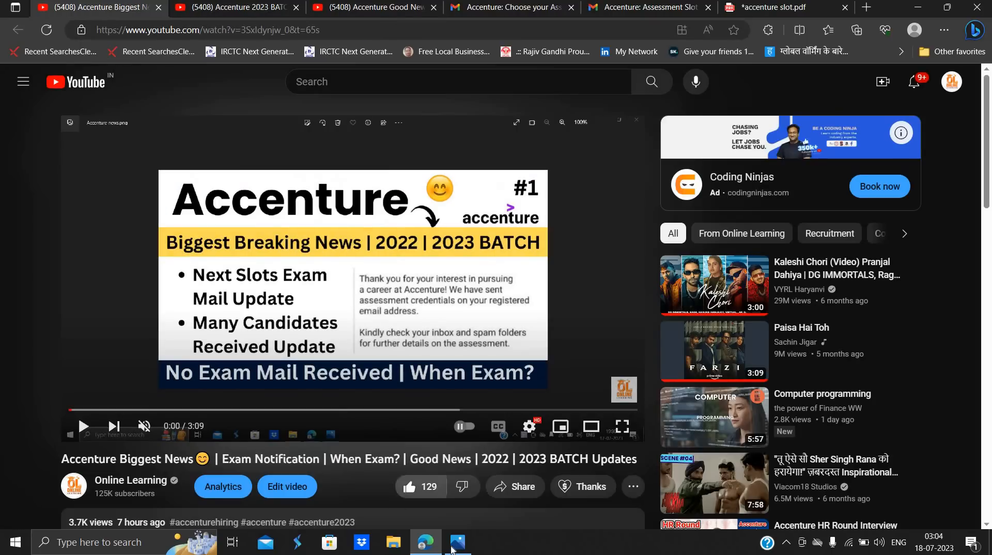